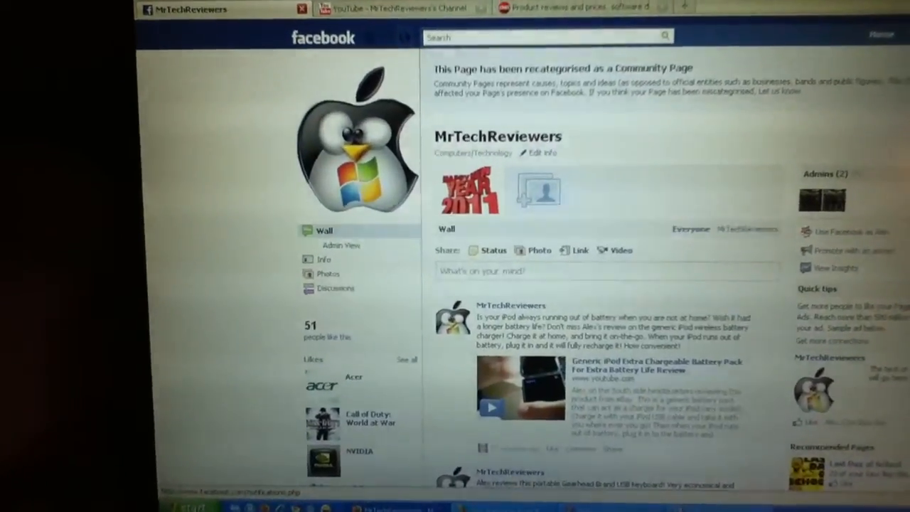
Scroll through CCleaner's Windows checklist of items to clean.
scroll(down, 3)
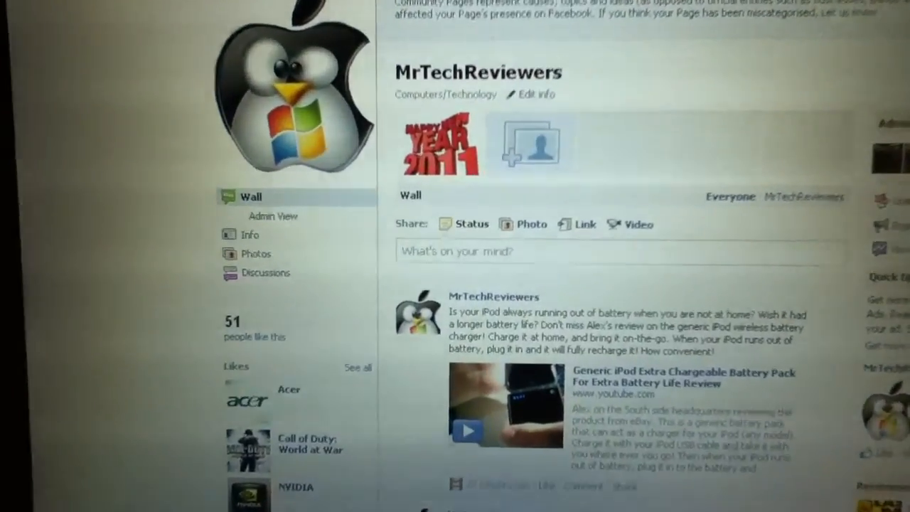
scroll(down, 3)
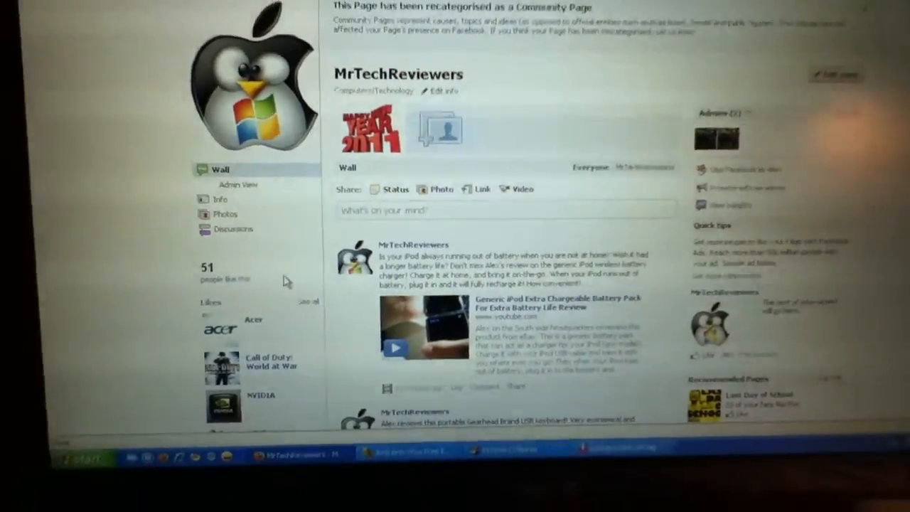
scroll(down, 3)
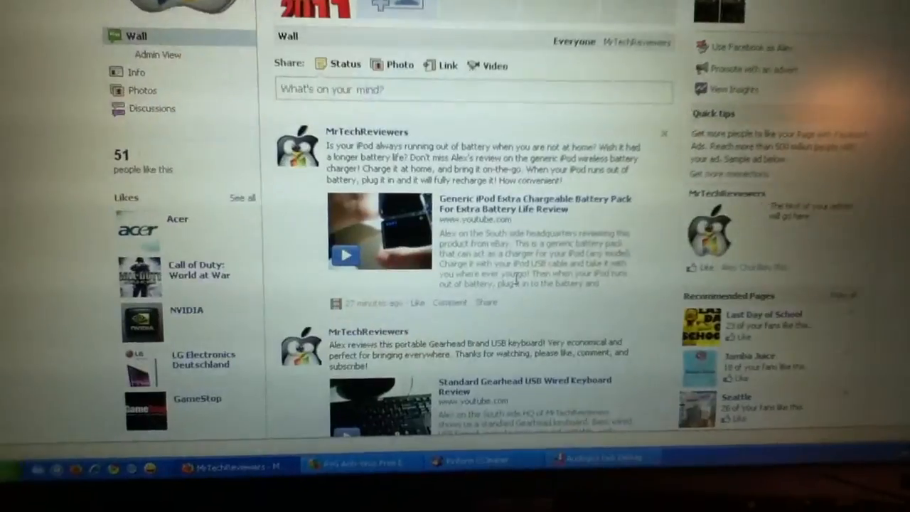
scroll(down, 3)
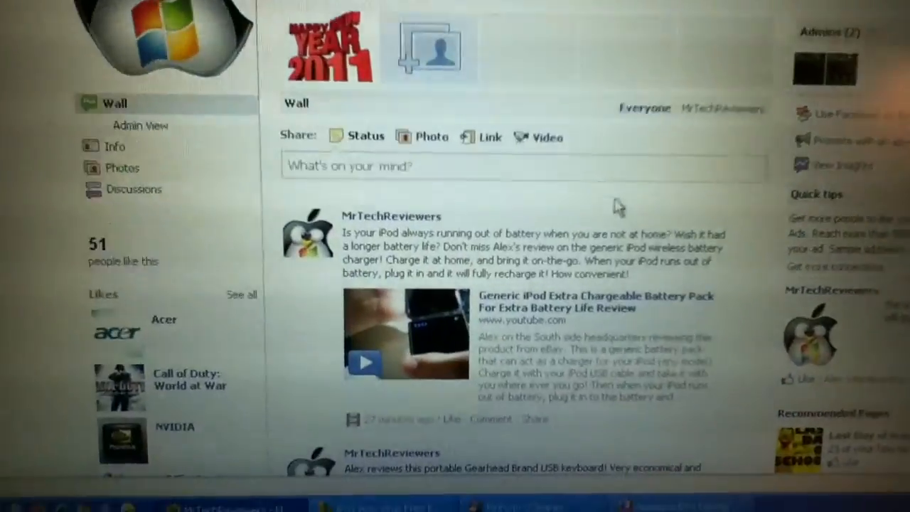
scroll(down, 3)
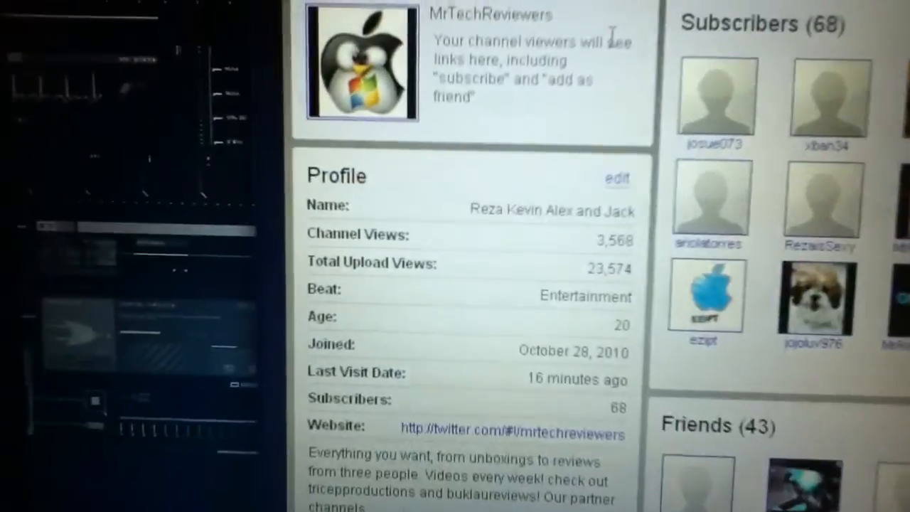
scroll(down, 3)
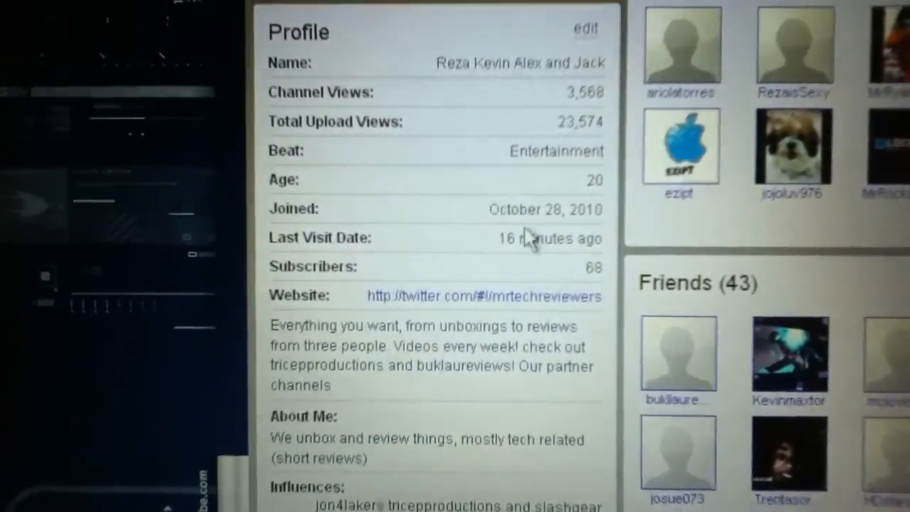
scroll(down, 3)
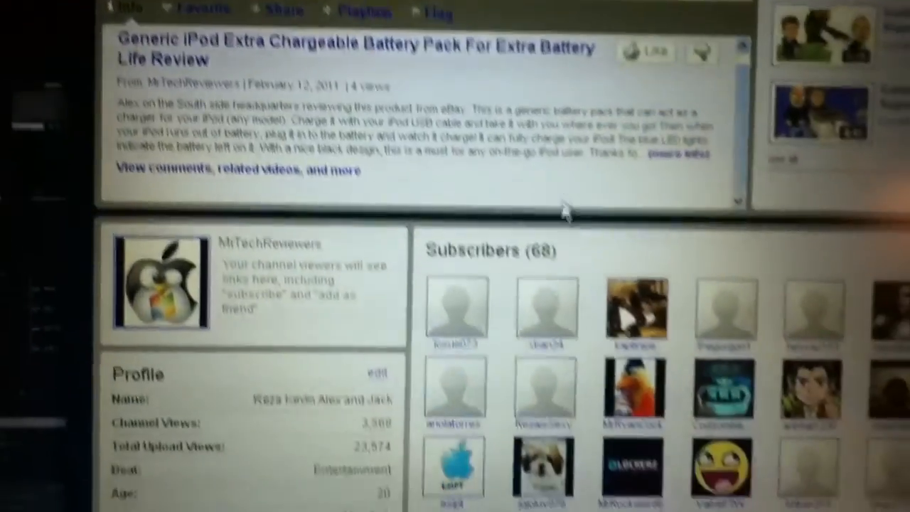
scroll(down, 3)
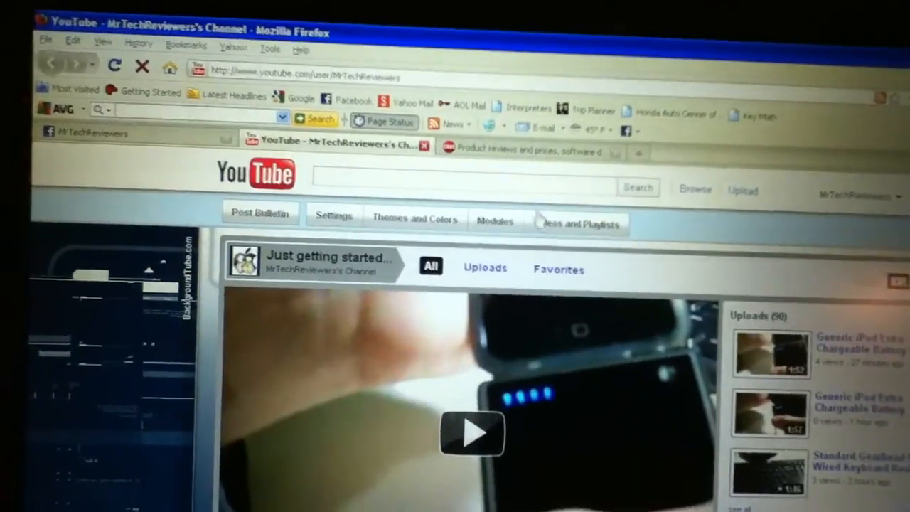
Switch to the CNET homepage and scroll through it, then back up.
click(529, 149)
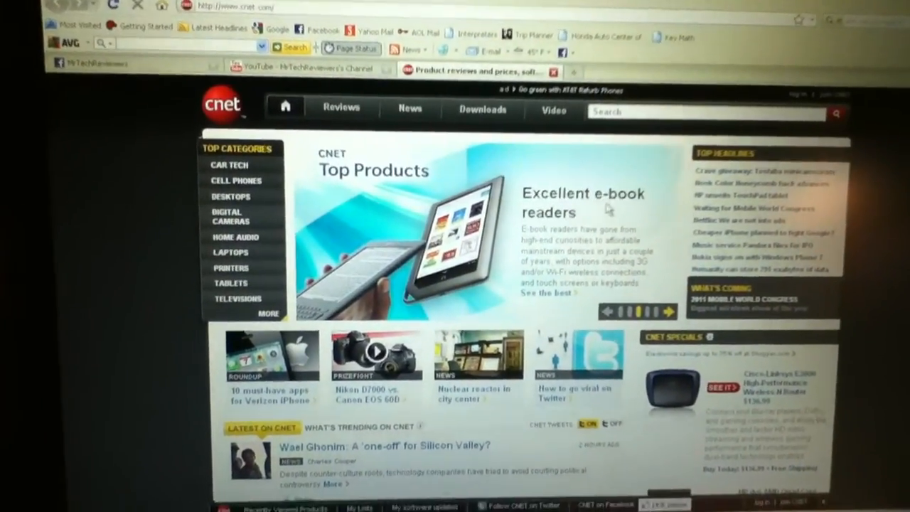
scroll(down, 3)
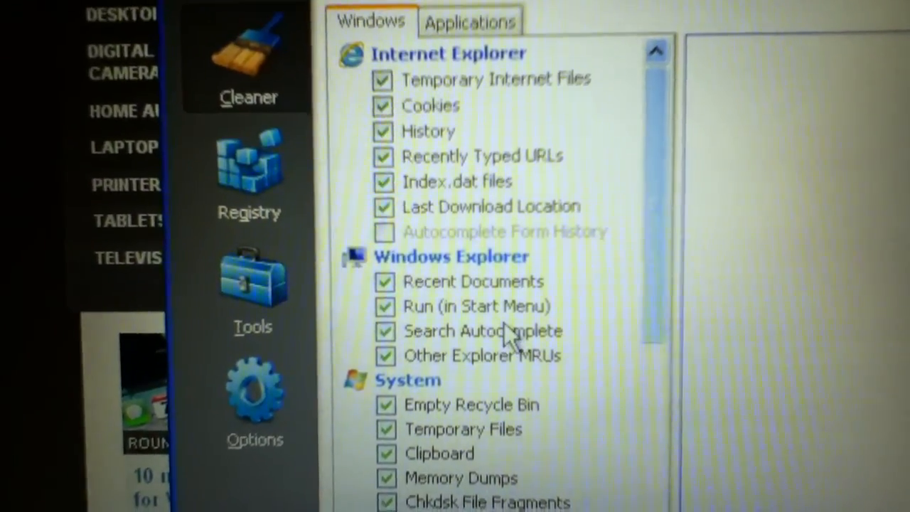
scroll(down, 3)
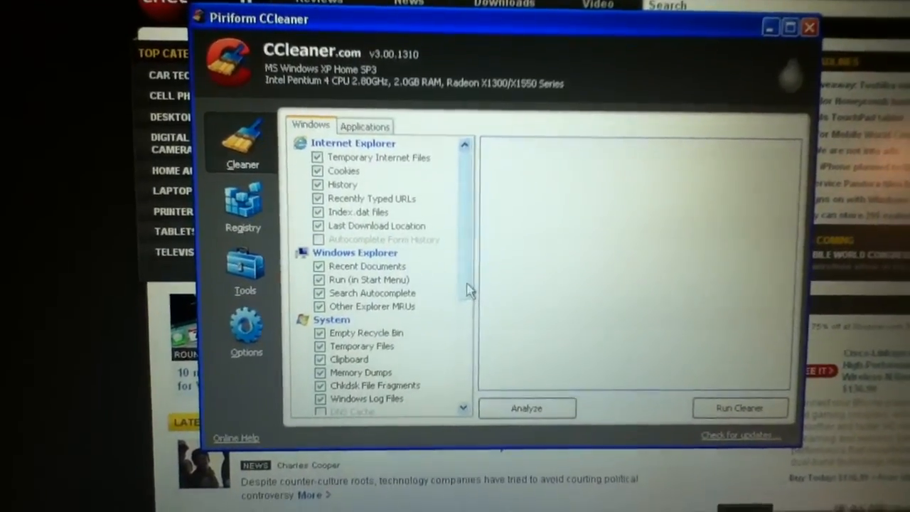
scroll(down, 3)
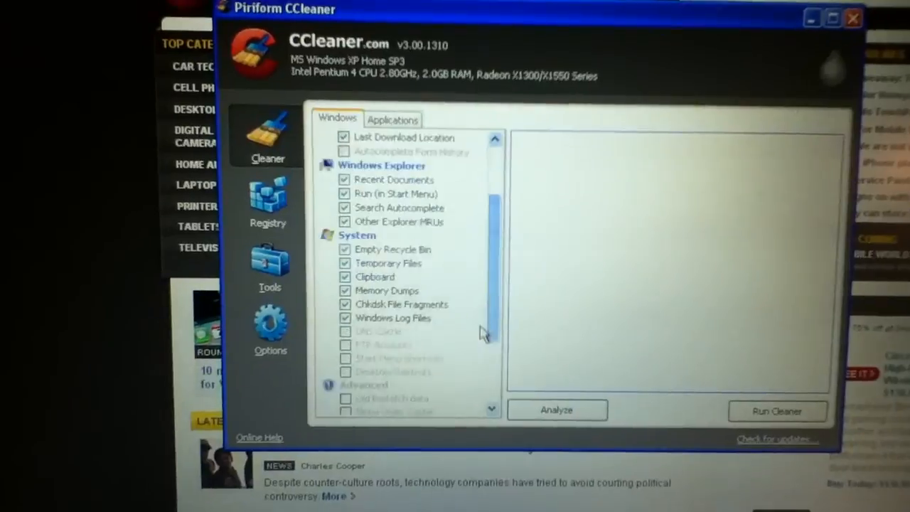
scroll(up, 3)
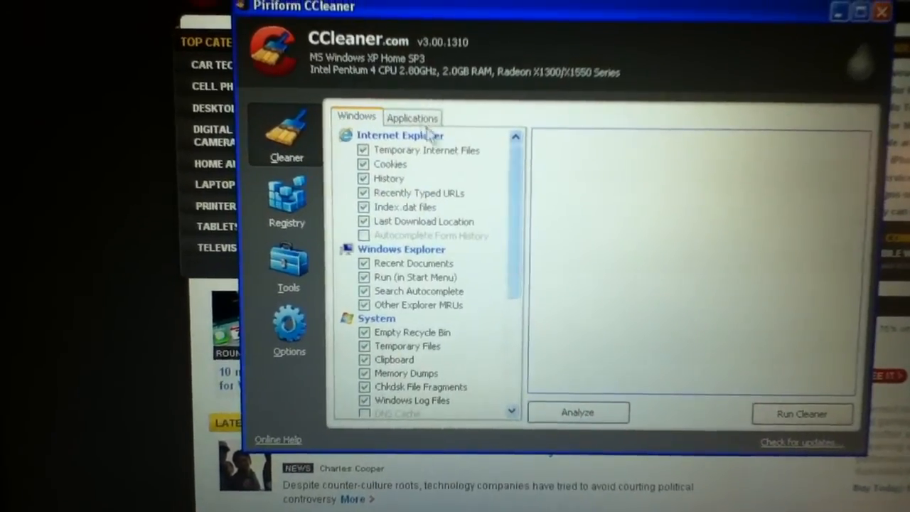
Run the cleaner on the Applications checklist and confirm permanent deletion of the files.
click(412, 119)
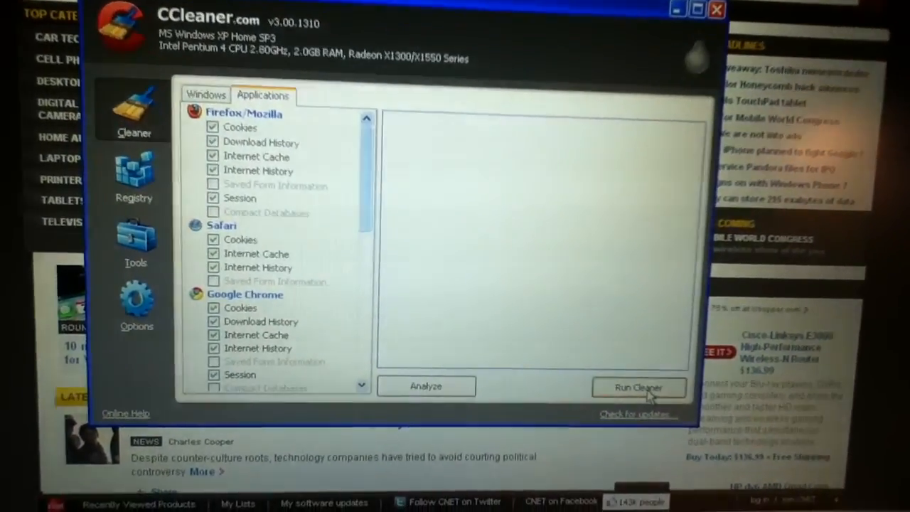
click(638, 387)
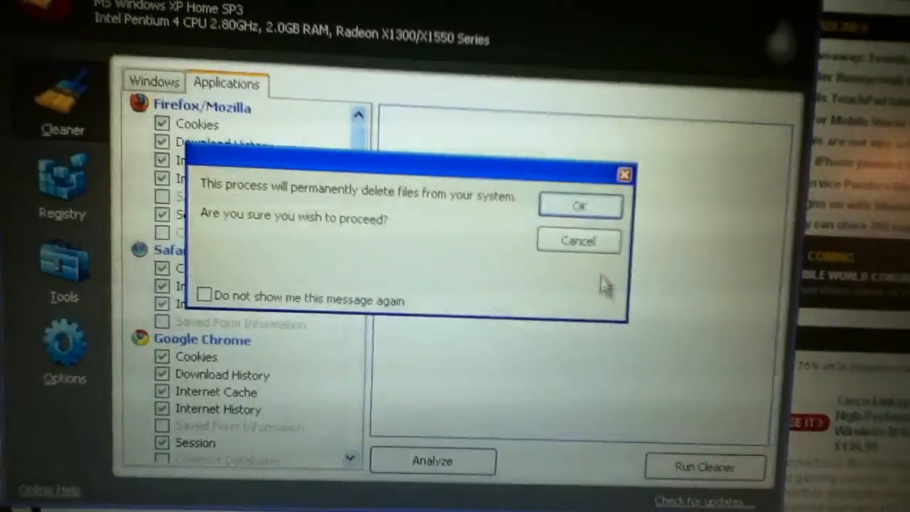
click(579, 205)
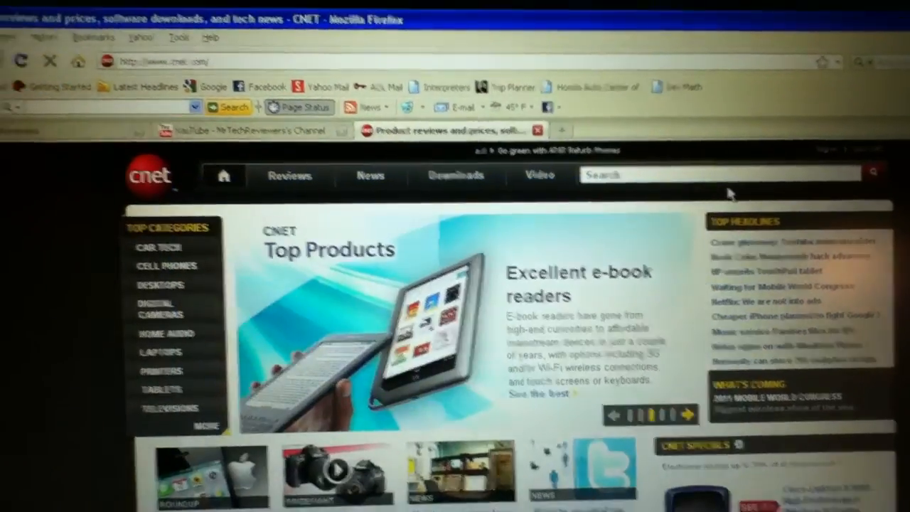
Scroll down the CNET home page in Firefox.
scroll(down, 3)
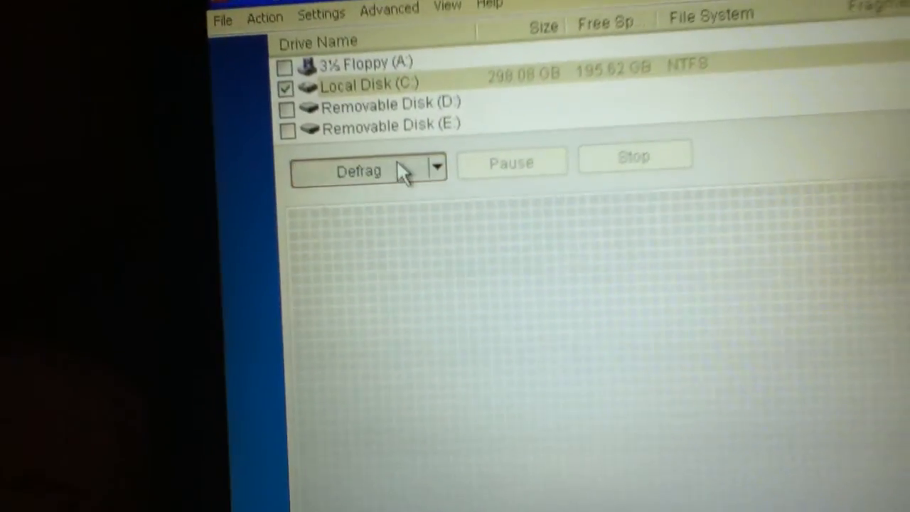
Defragment the checked Local Disk (C:), then go to the Windows Control Panel.
click(358, 170)
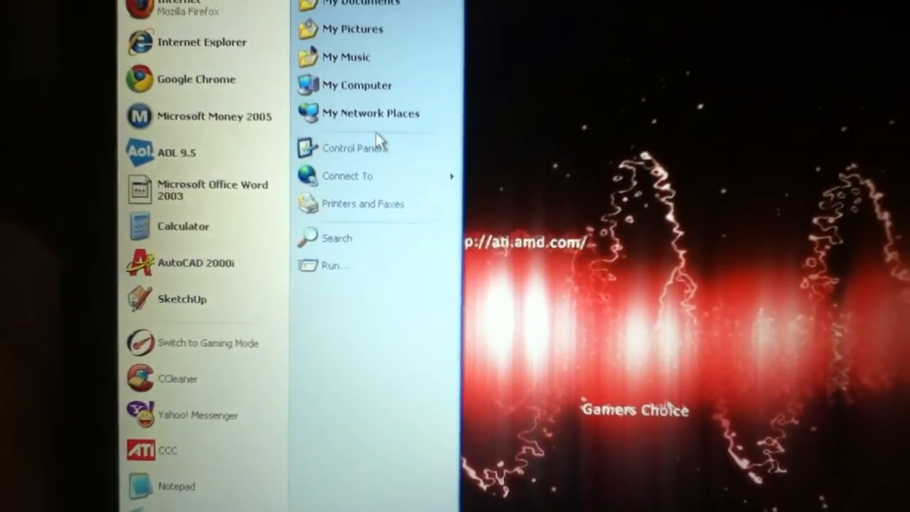
click(354, 147)
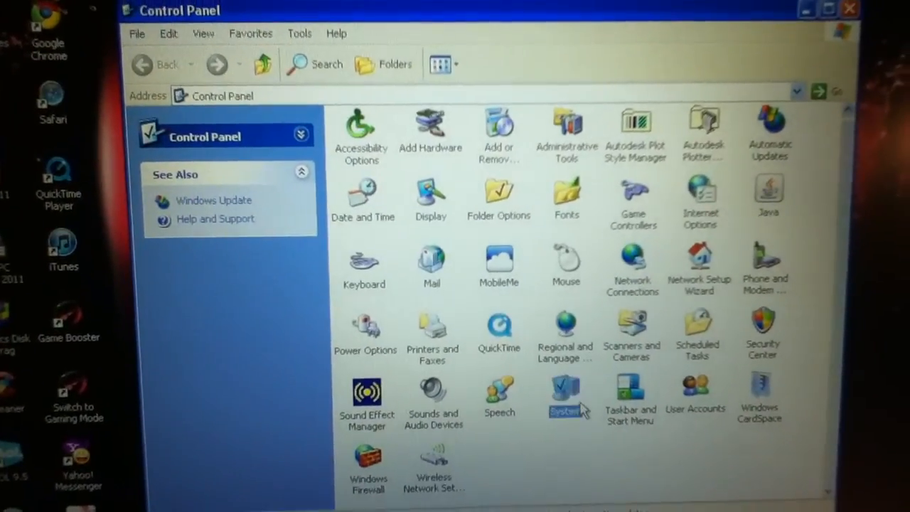
Set System Properties Automatic Updates to install every day at 3:00 AM and confirm.
double_click(567, 395)
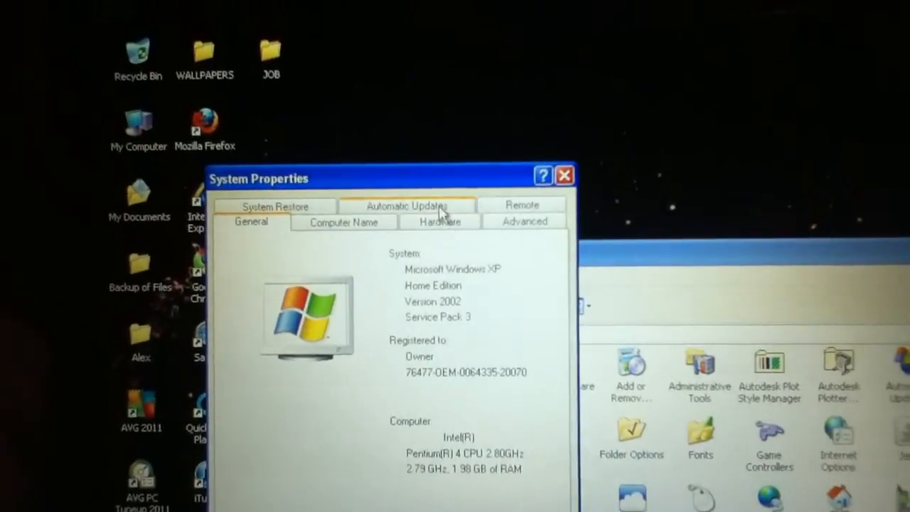
click(407, 205)
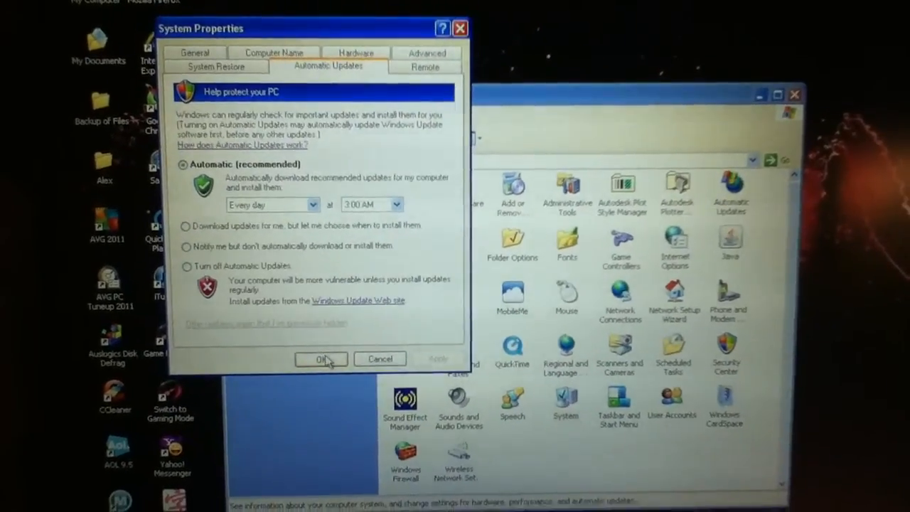
click(322, 359)
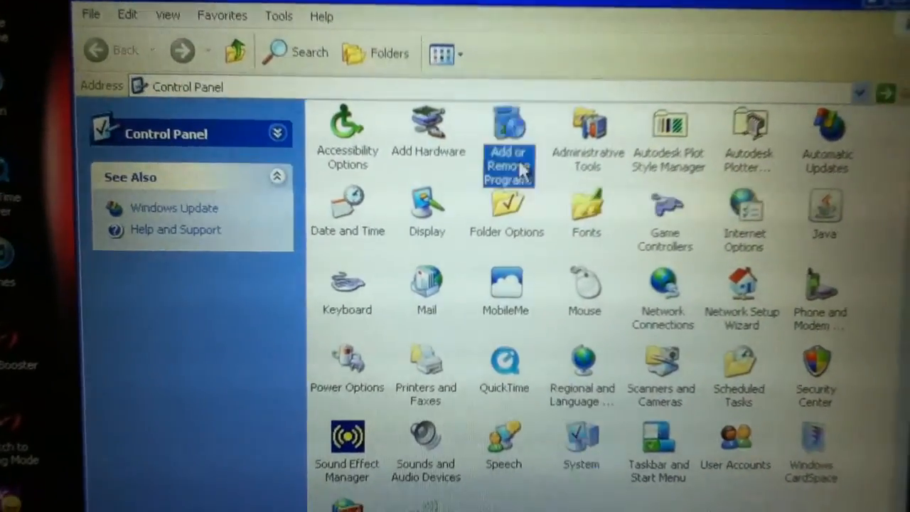
Bring up Add or Remove Programs to review the installed programs list.
double_click(508, 135)
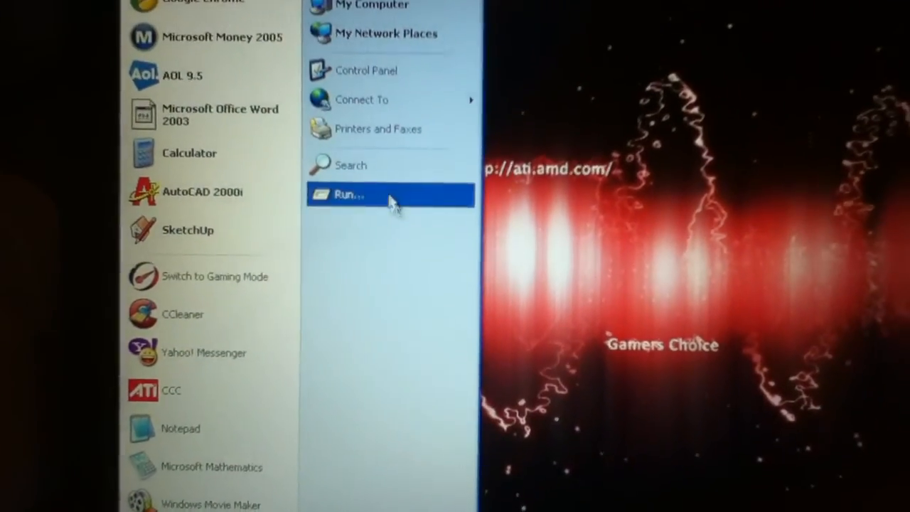
Launch the System Configuration Utility via Run with msconfig.
click(357, 193)
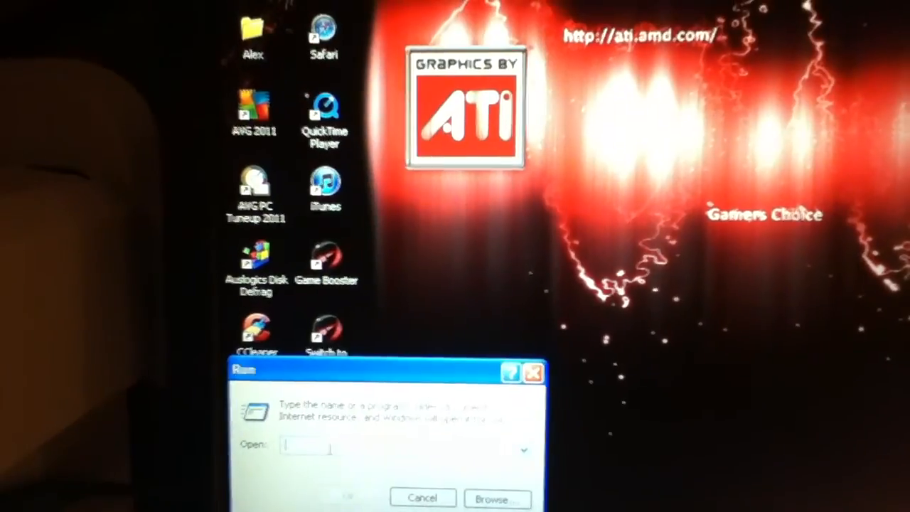
text(msco)
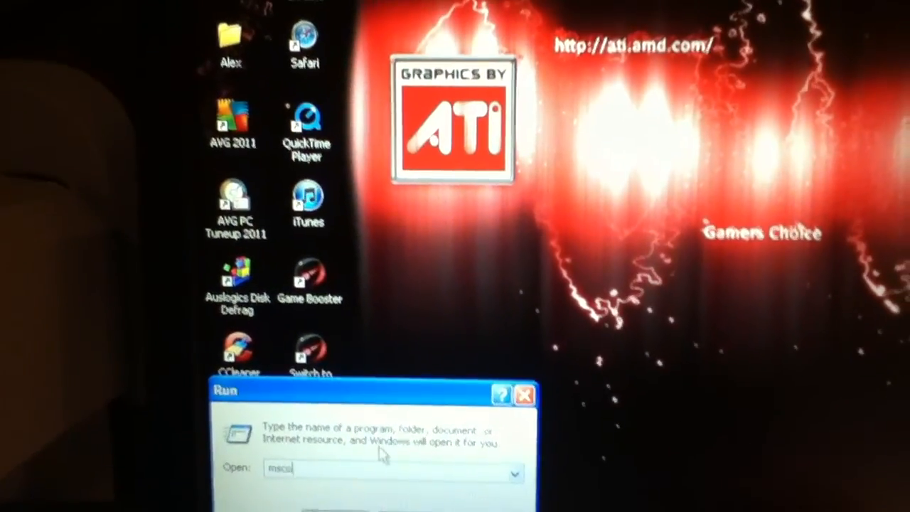
key(Enter)
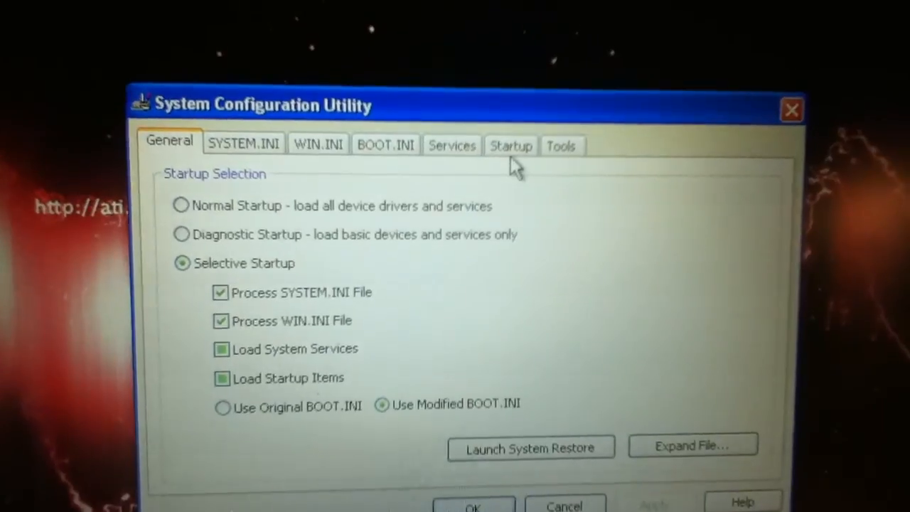
Uncheck unneeded Startup items such as Reader_sl, GoogleUpdate and YahooMessenger, and save with OK.
click(511, 145)
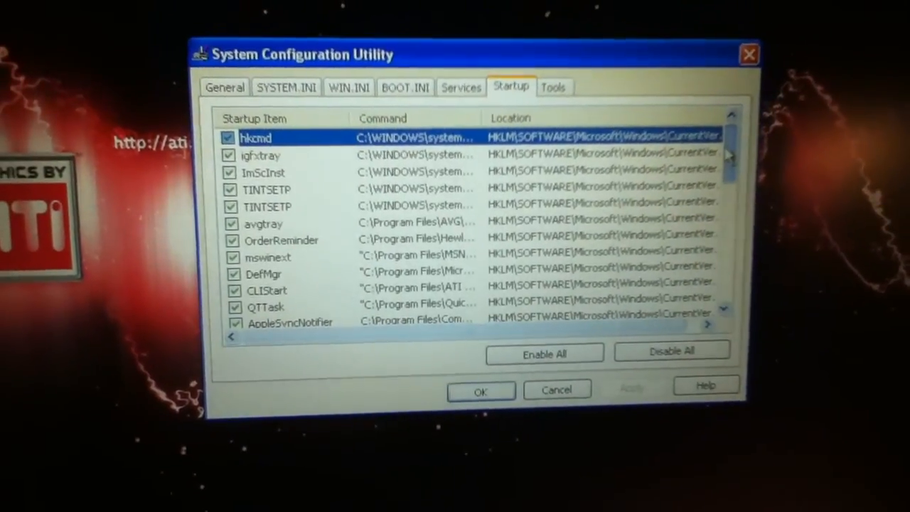
scroll(down, 3)
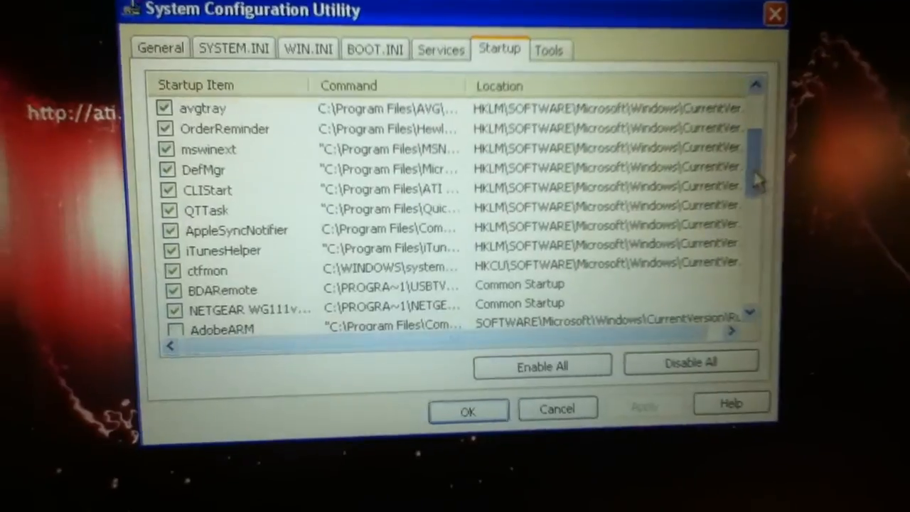
scroll(down, 3)
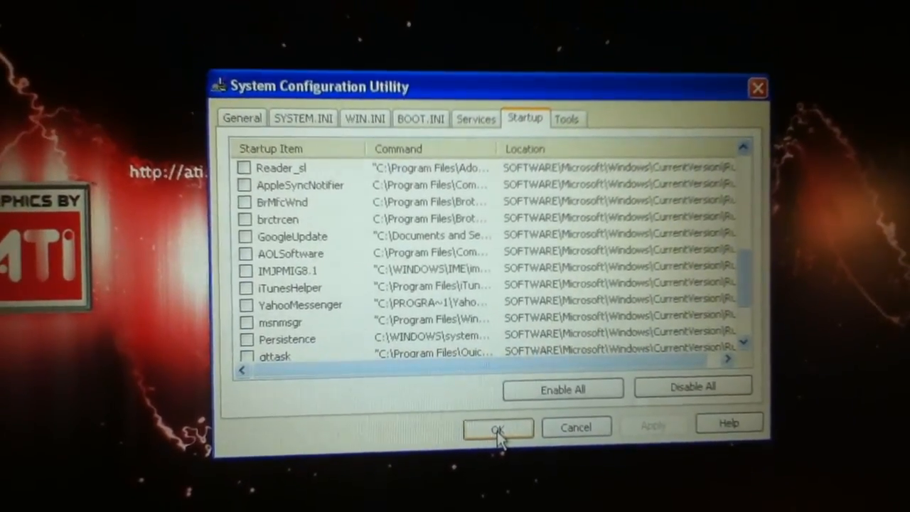
click(498, 428)
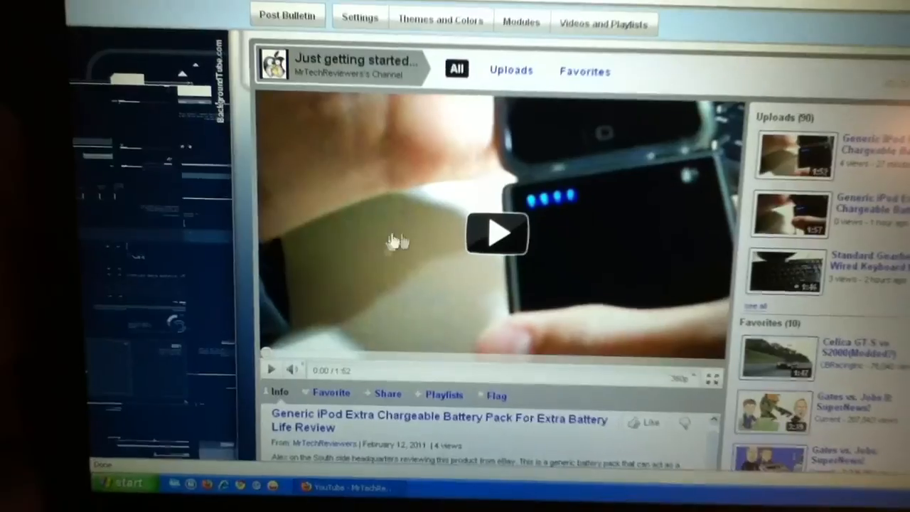
Scroll the YouTube channel page to the battery pack video's description and subscriber list.
scroll(down, 3)
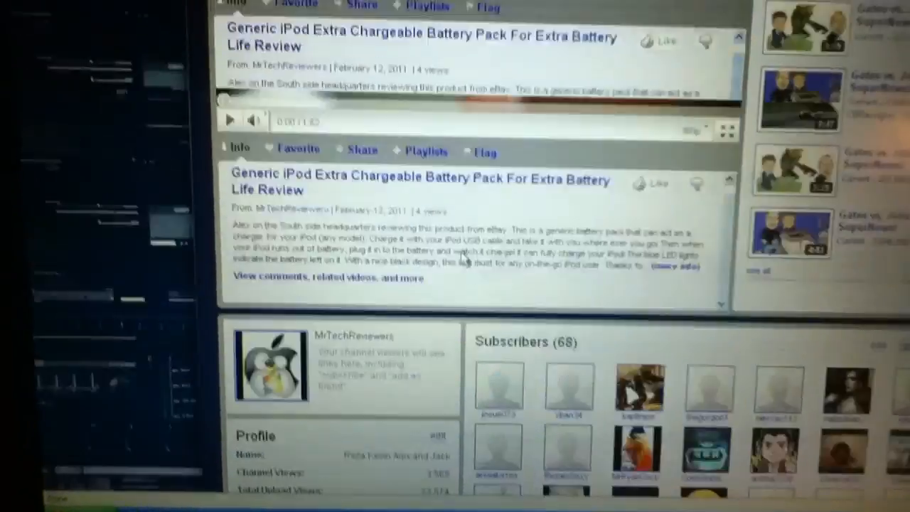